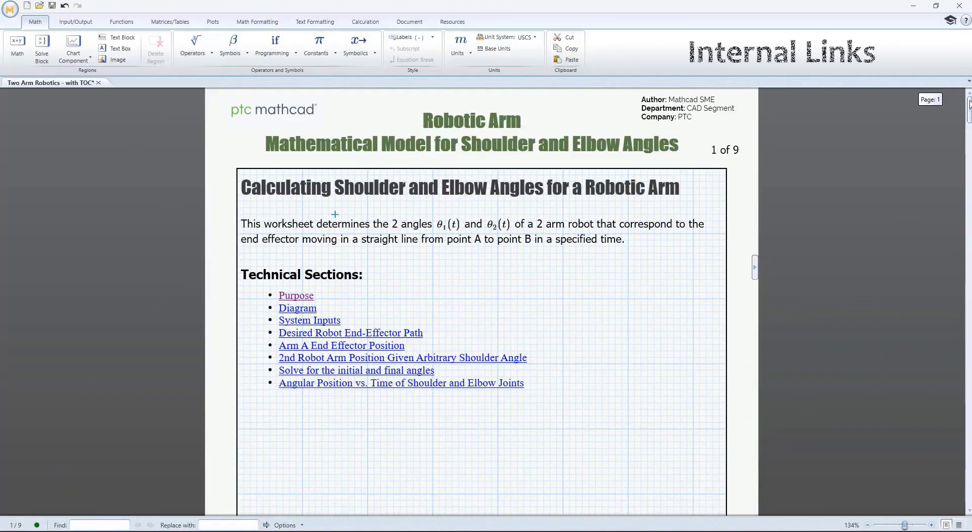
mouse_move(351, 333)
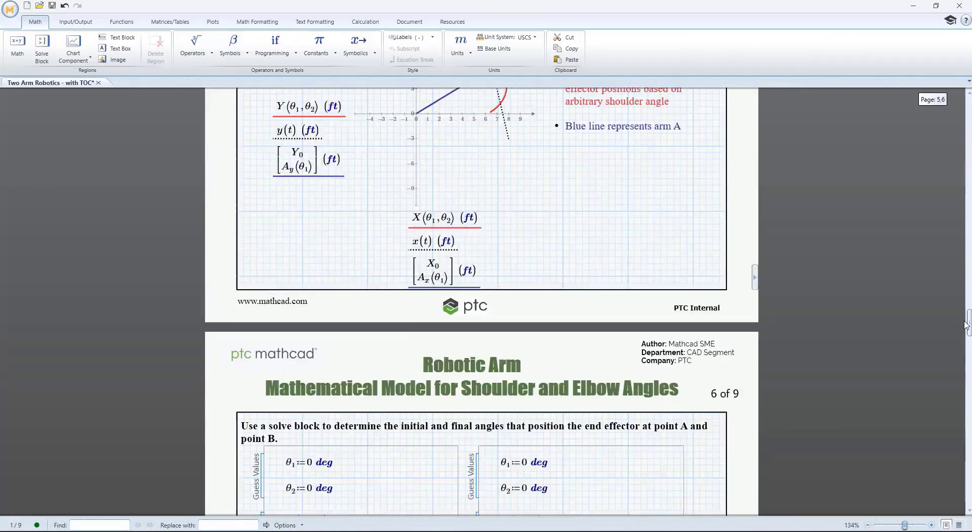
Scroll to page 8 and select the Position of End Effector plot title.
scroll(down, 3)
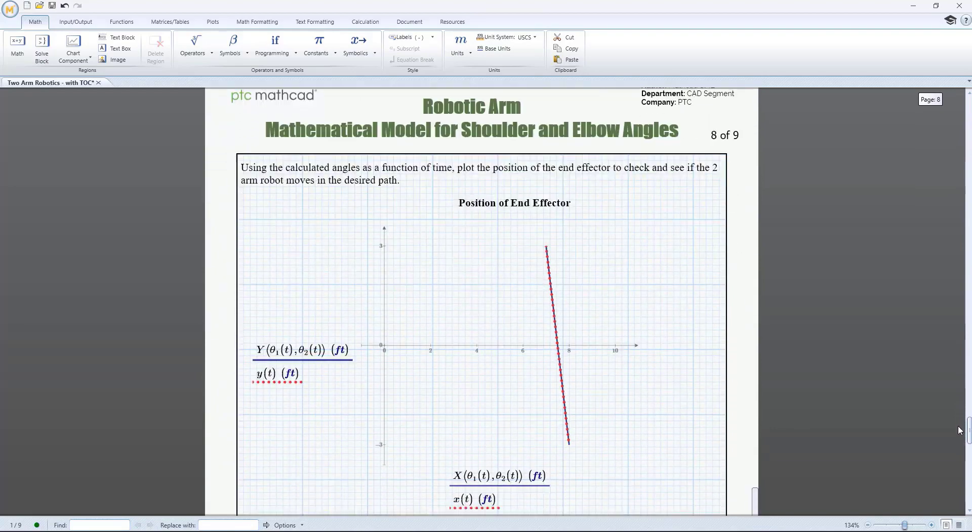
scroll(down, 3)
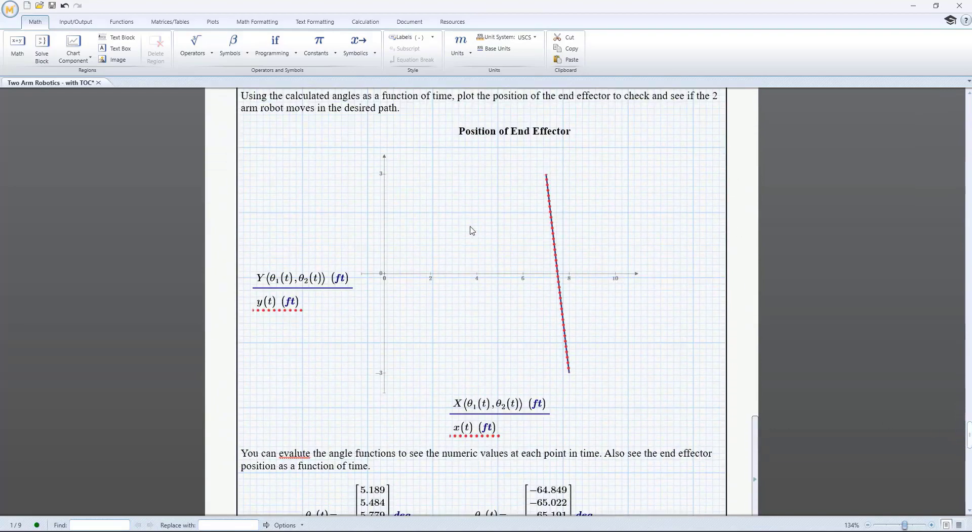
click(314, 21)
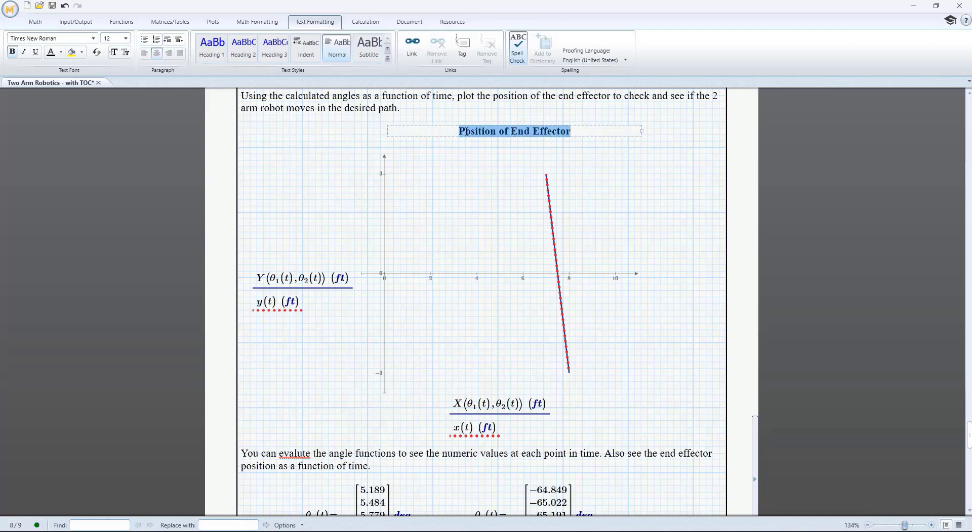
Tag the whole end-effector plot region as 'Position of End Effector'.
click(485, 244)
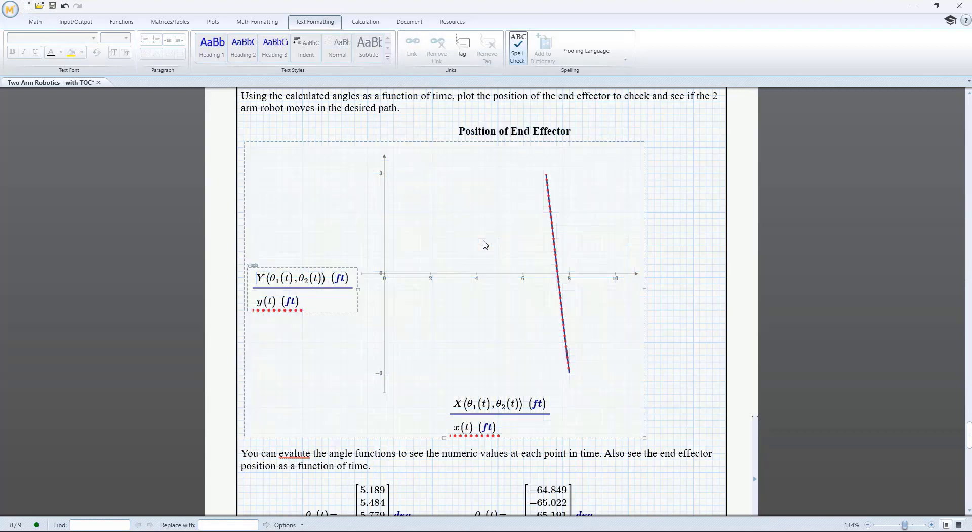
click(461, 46)
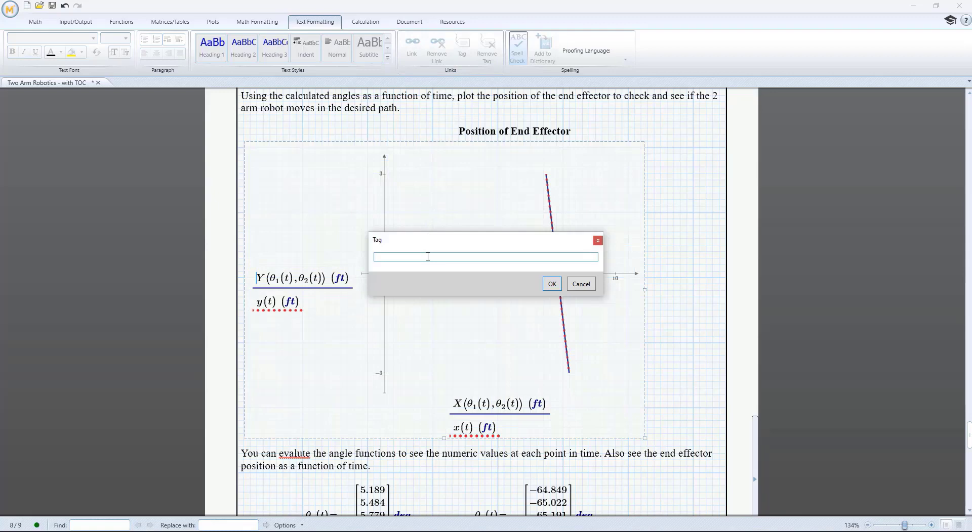
text(Position of End Effector)
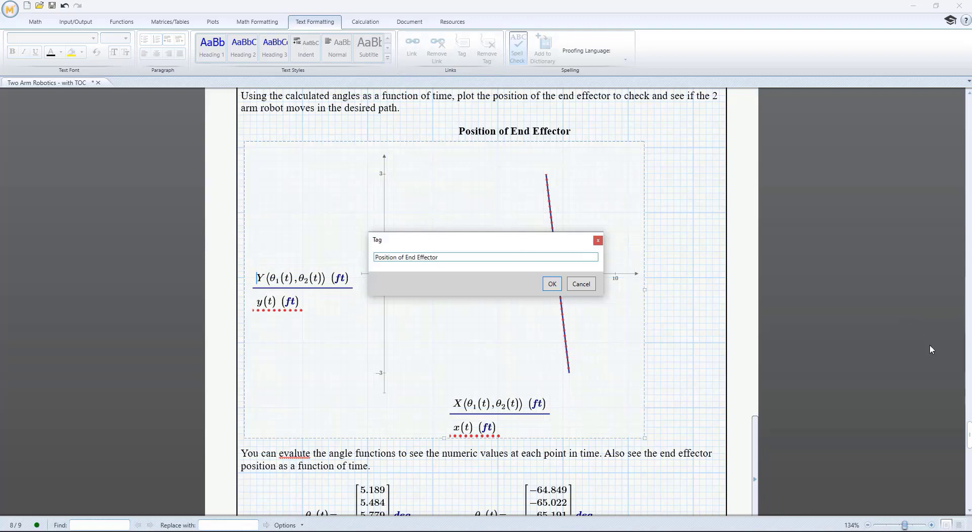
click(550, 284)
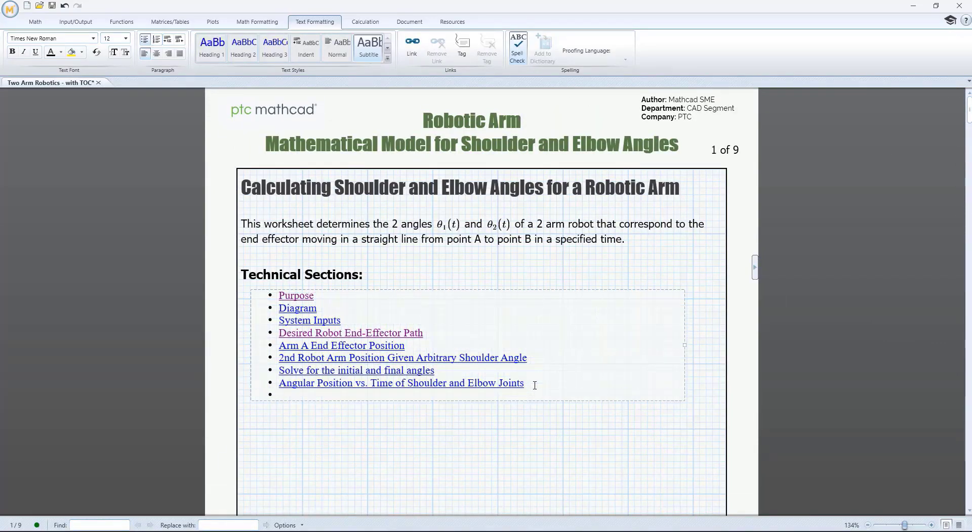
Add a 'Position of End Effector' bullet linked to '#Position of End Effector' and follow it to page 8.
text(Position of End Effector)
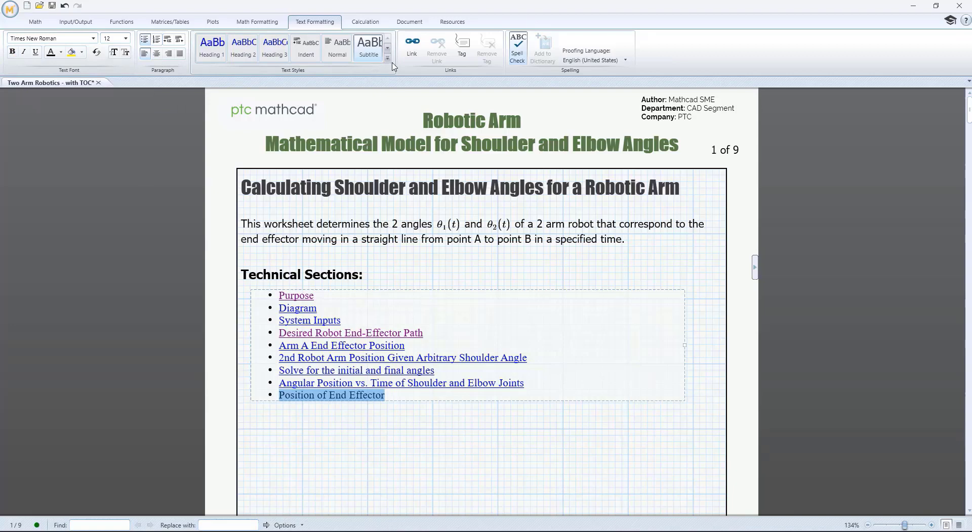
click(411, 43)
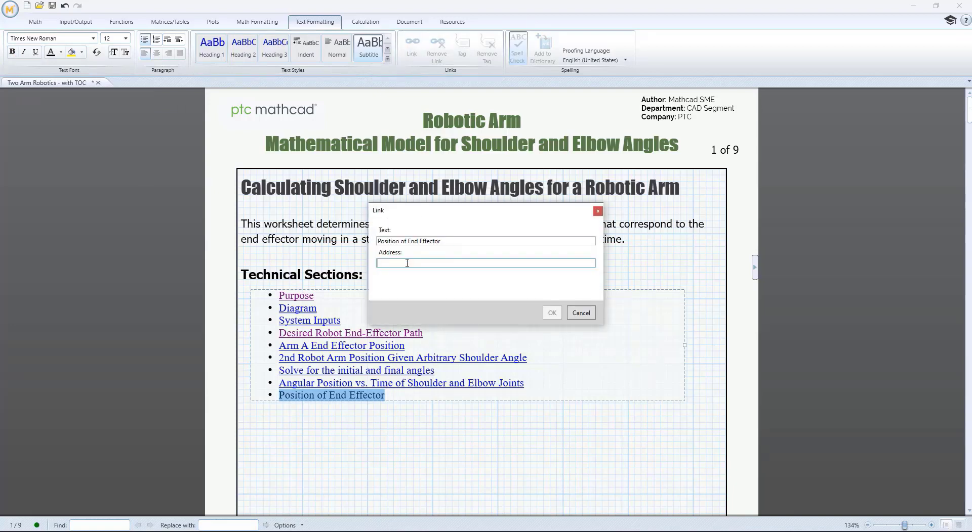
text(#)
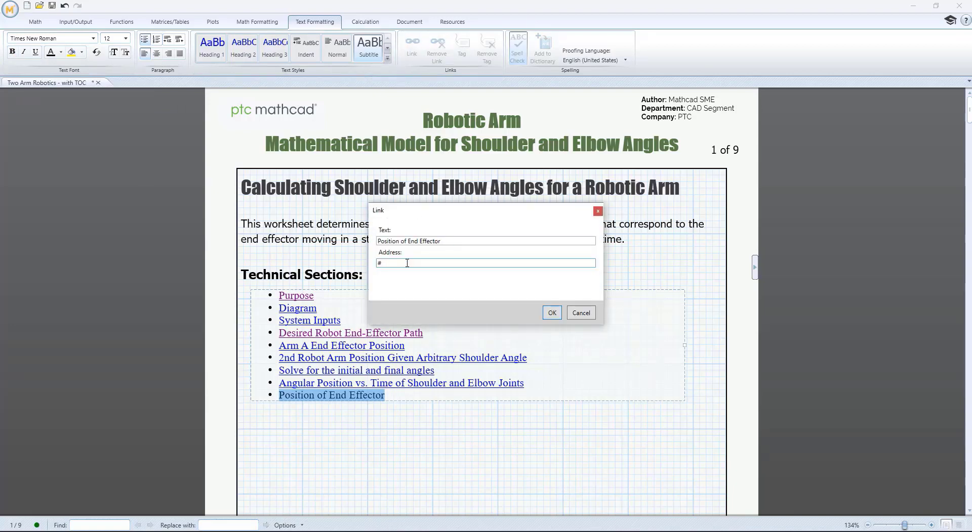
click(580, 313)
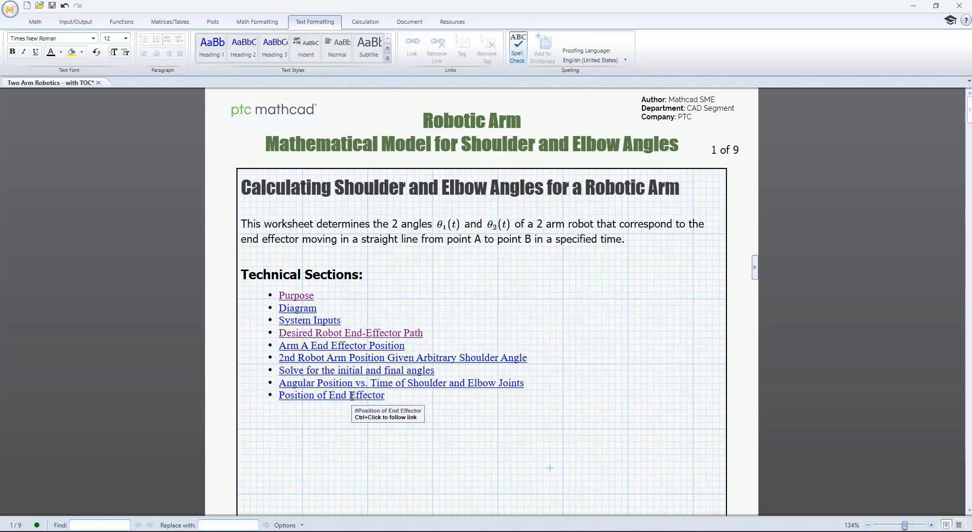
click(331, 396)
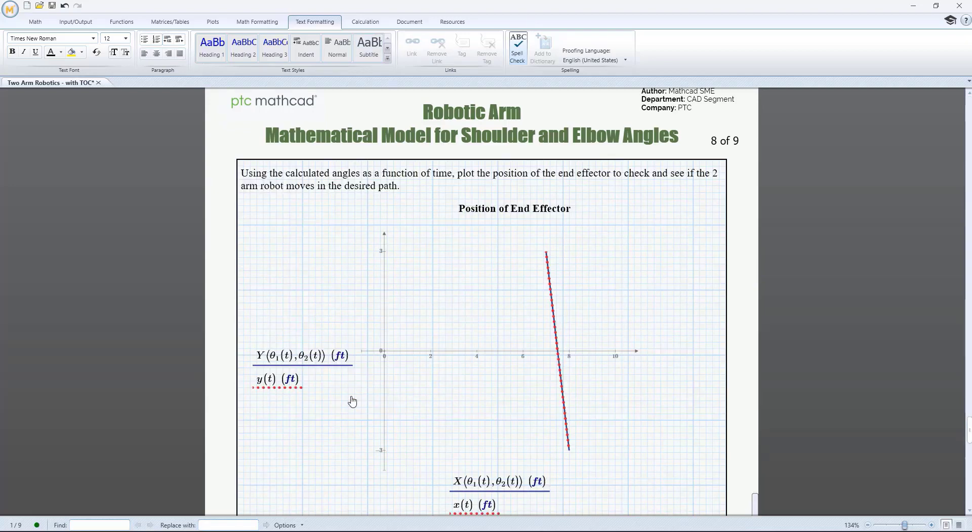
mouse_move(689, 217)
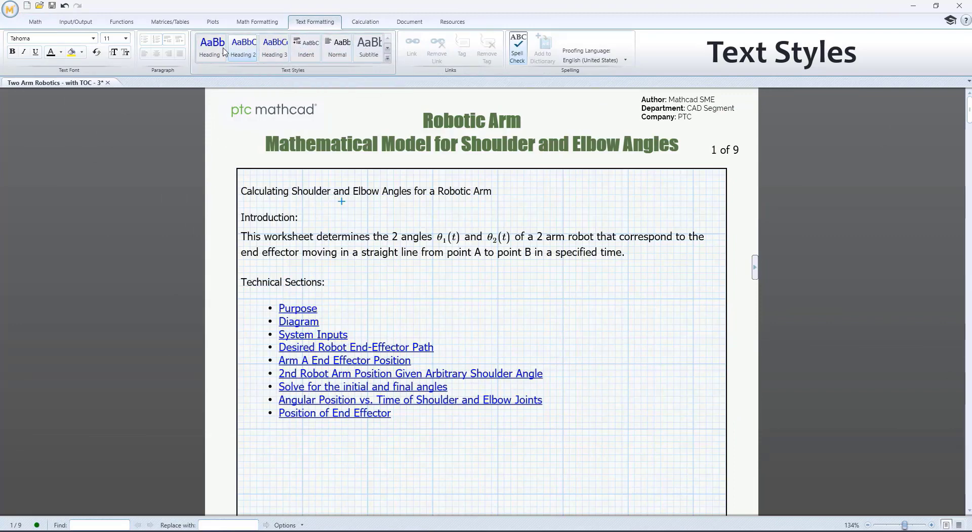
Edit the Heading 1 style to use Impact at size 20.
right_click(243, 47)
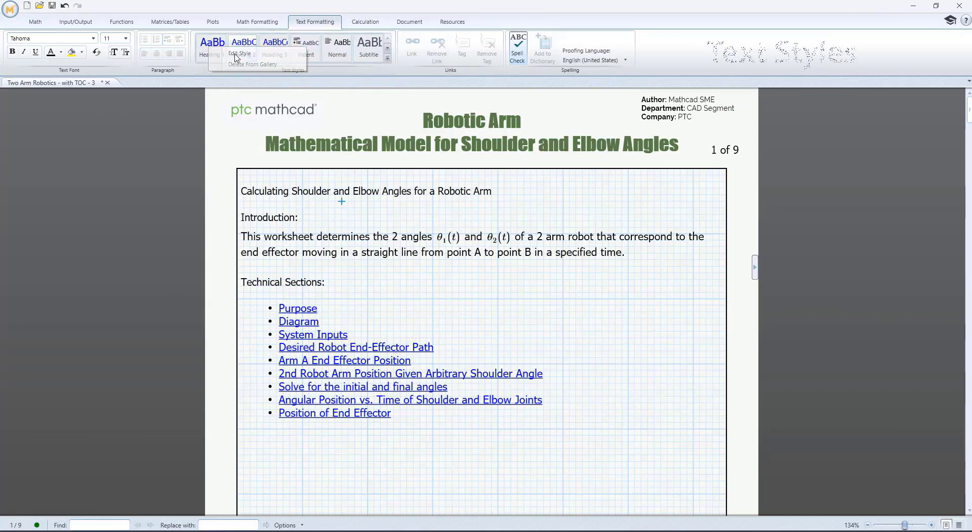
click(241, 54)
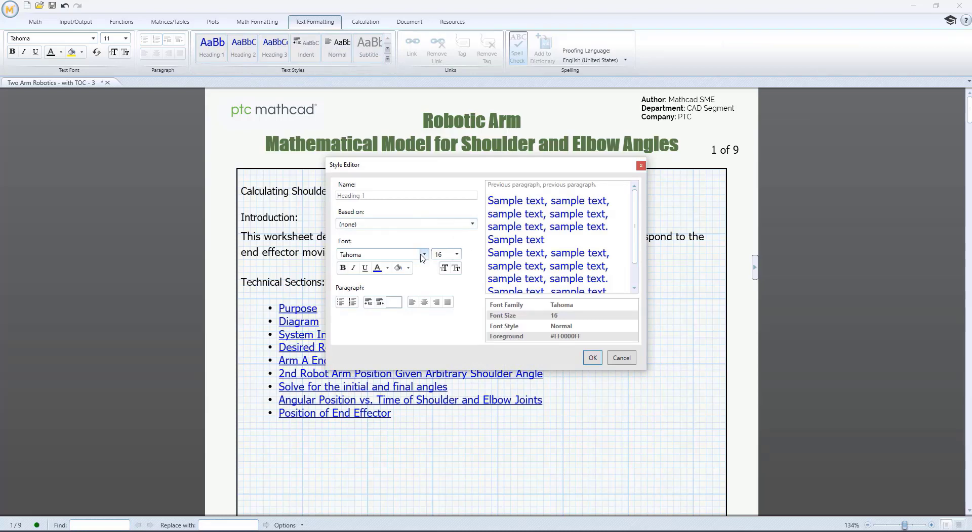
click(424, 256)
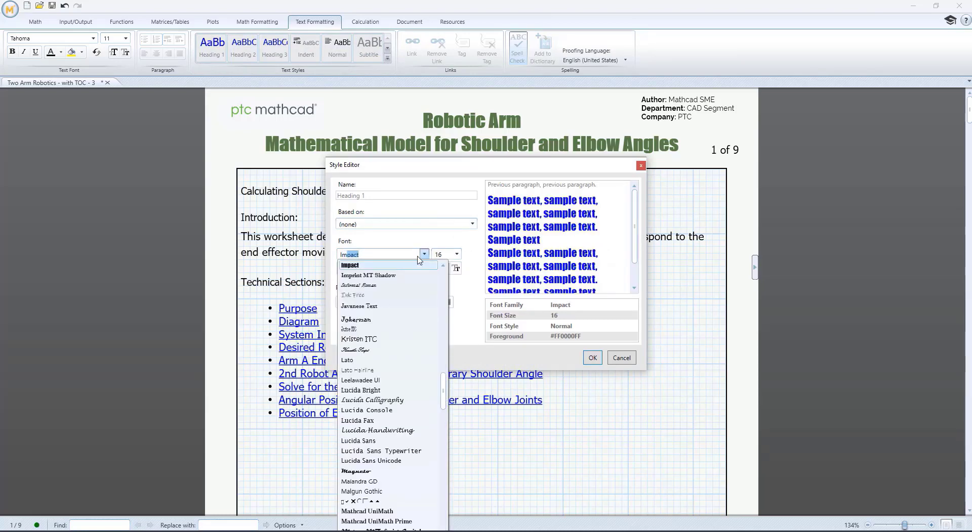
click(457, 254)
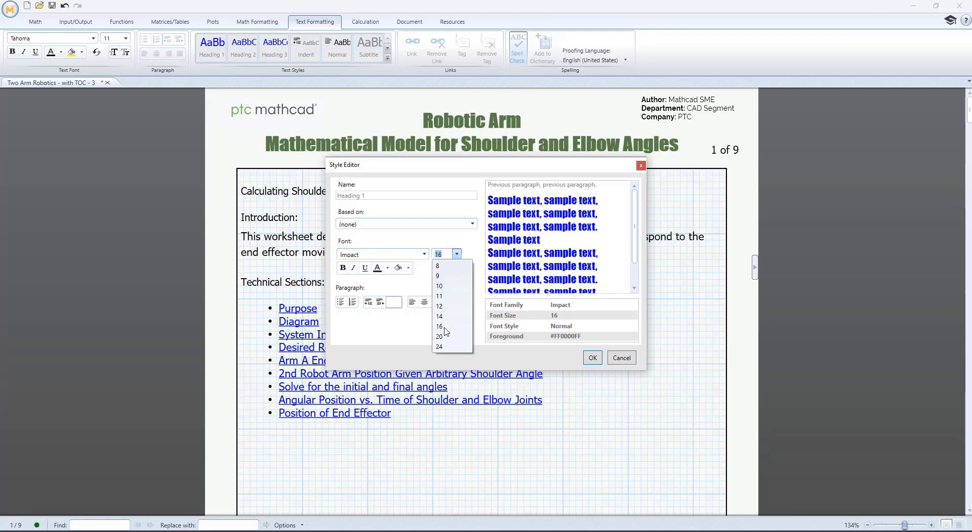
click(438, 337)
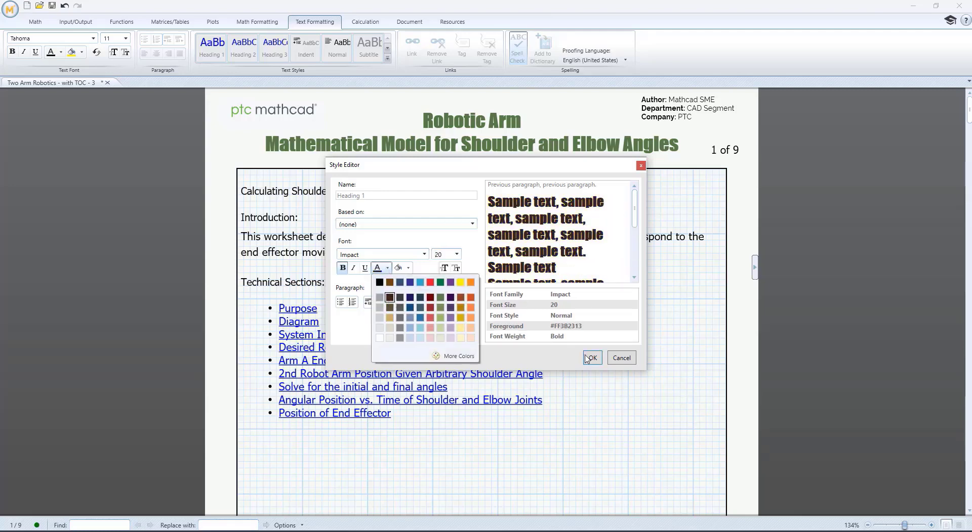
Edit the Heading 2 style to 16-point Impact in dark brown.
click(590, 358)
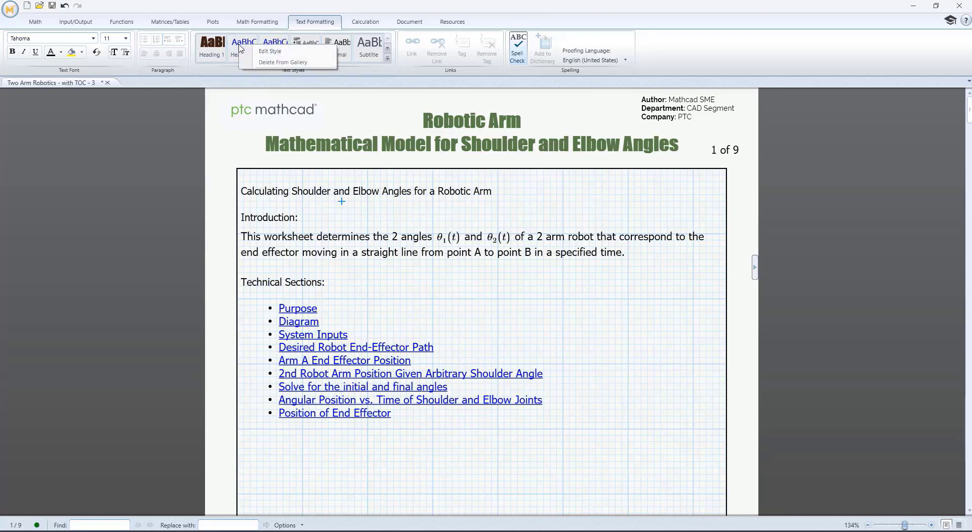
click(269, 51)
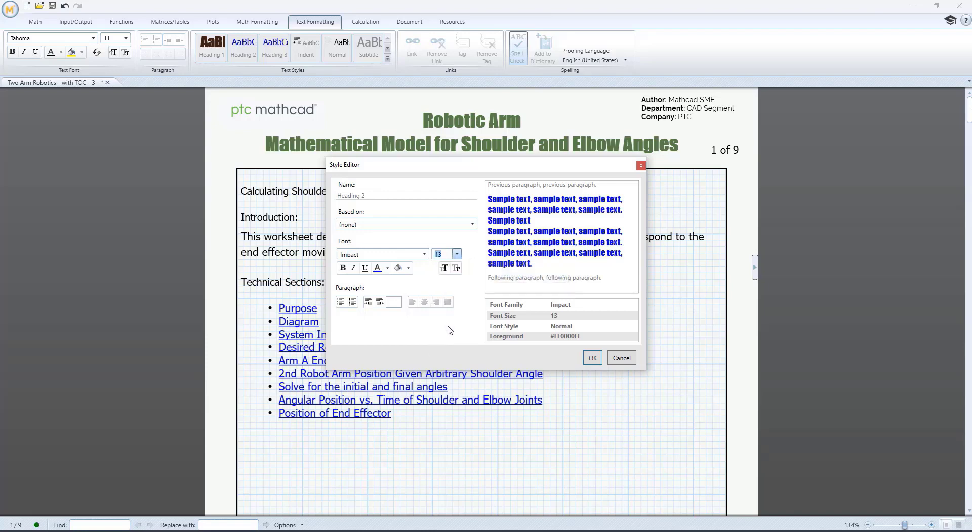
click(387, 268)
text(16)
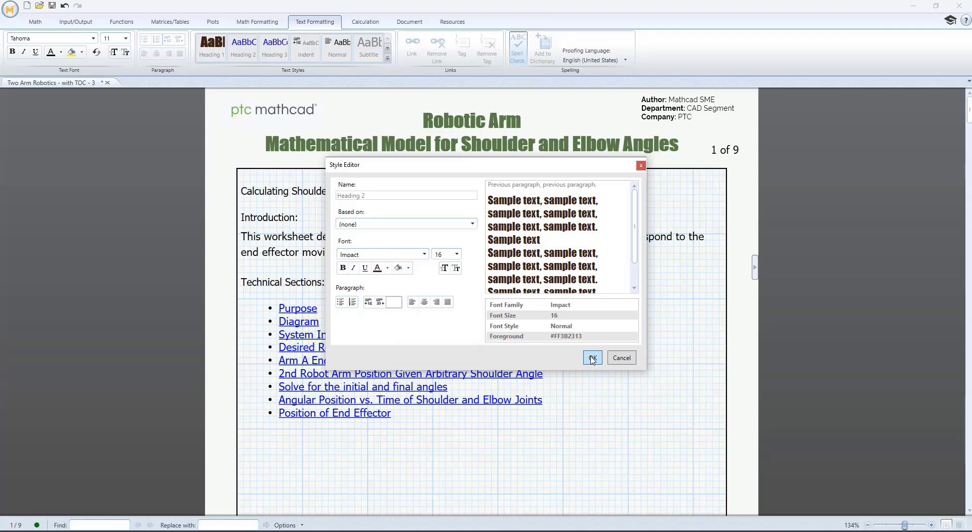
click(591, 357)
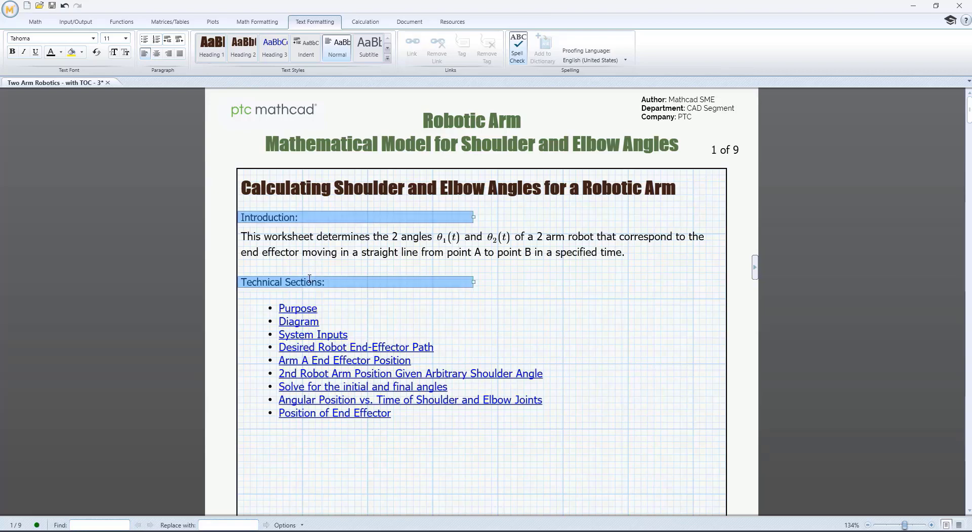
Apply Heading 2 to the Introduction and Technical Sections labels.
click(242, 48)
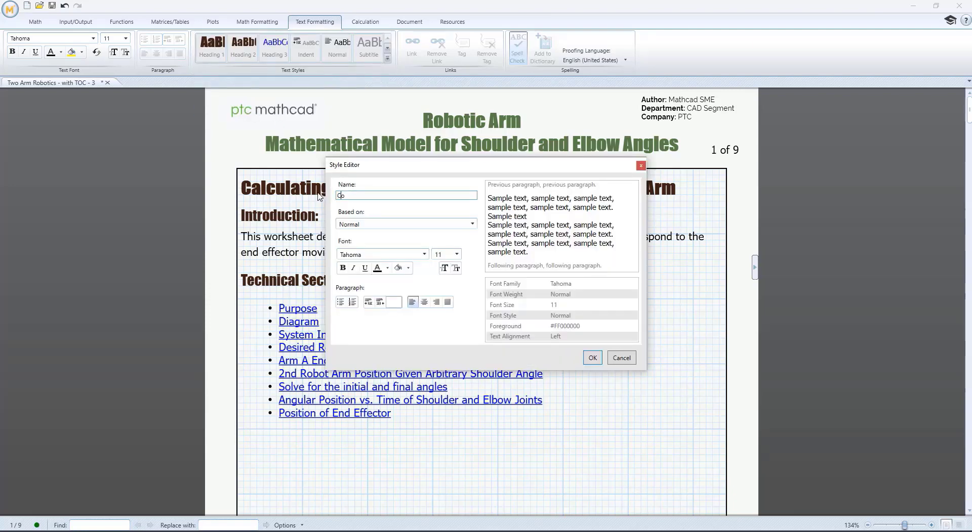
Create an italic Arial style named Contents and apply it to the link list.
text(Contents)
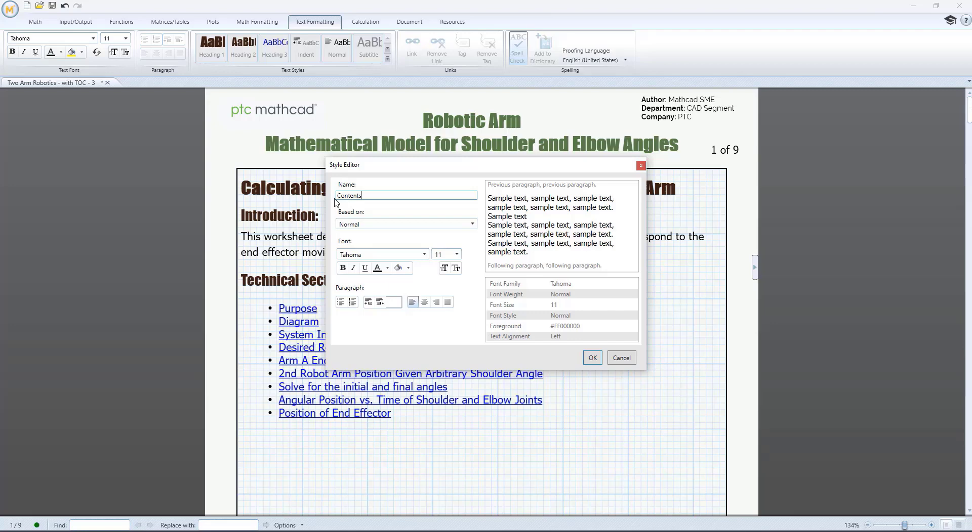
click(423, 254)
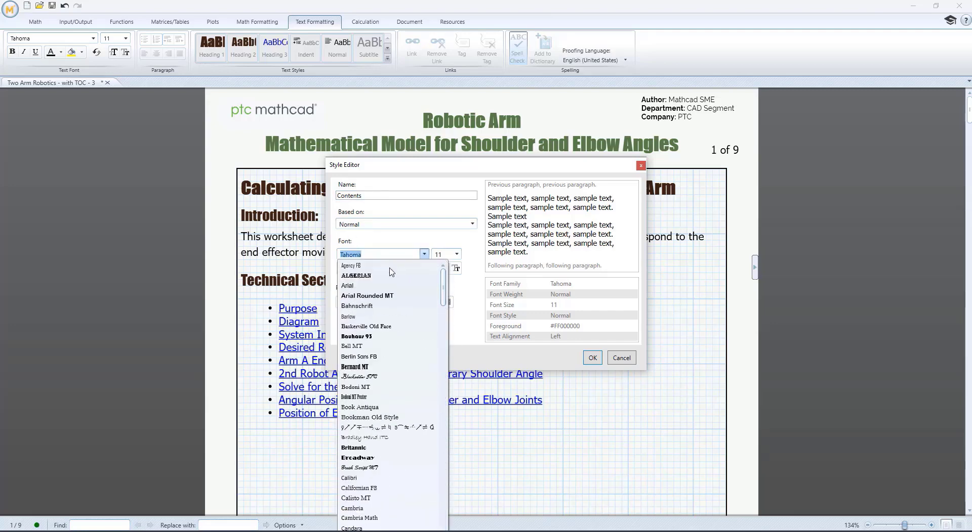
click(347, 286)
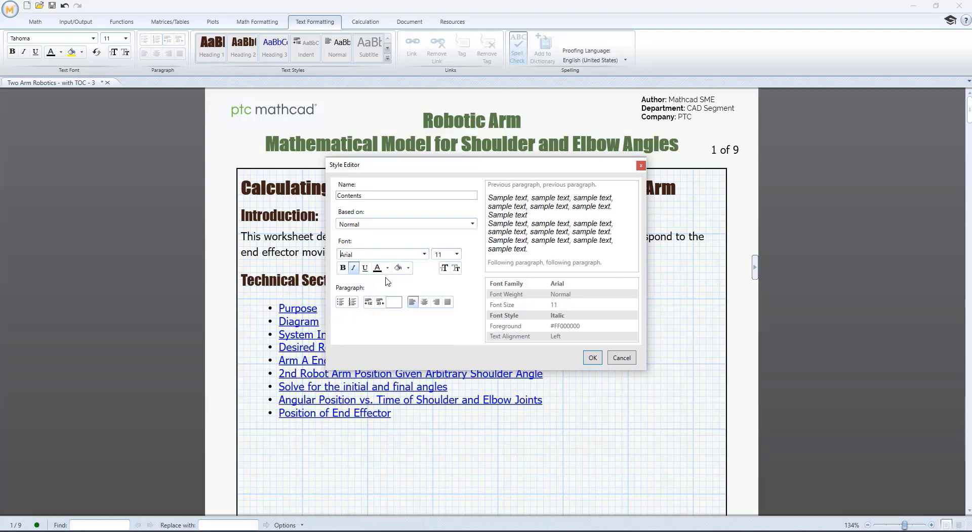
click(591, 357)
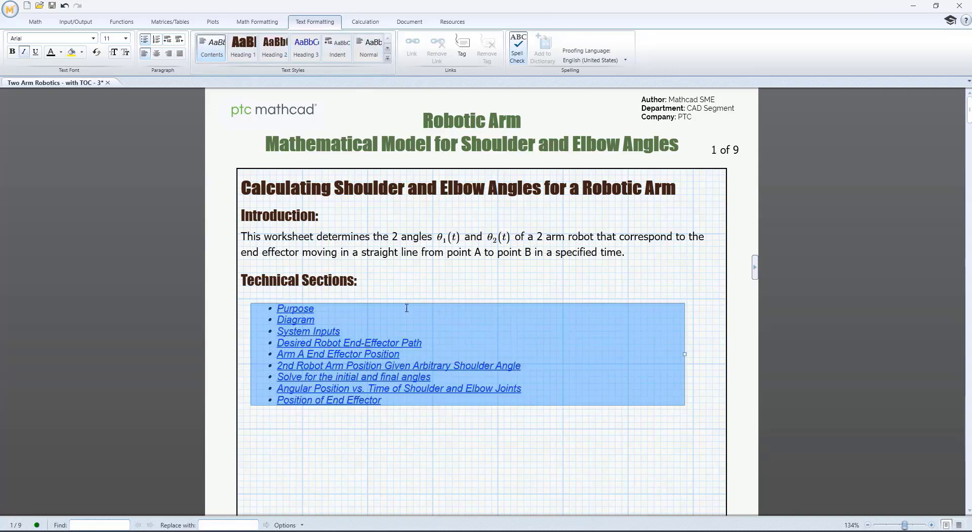
click(507, 445)
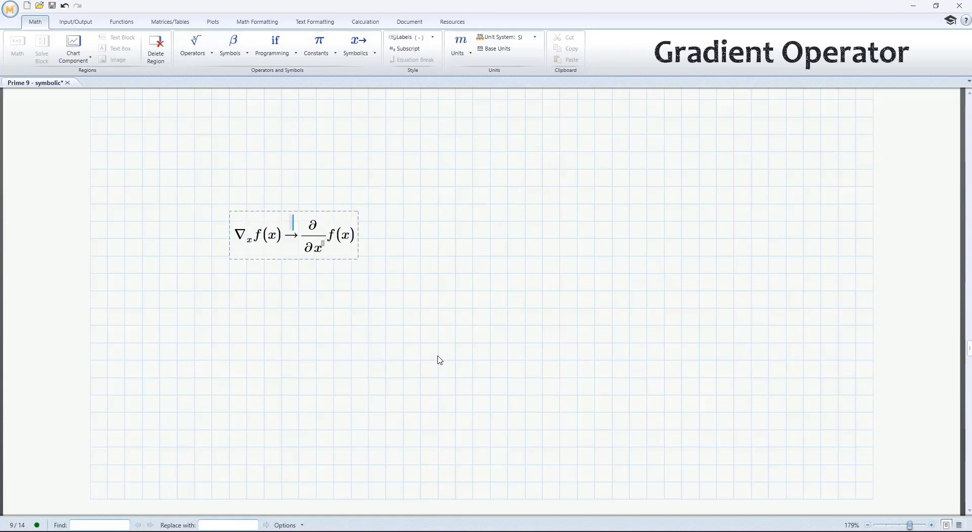
mouse_move(458, 244)
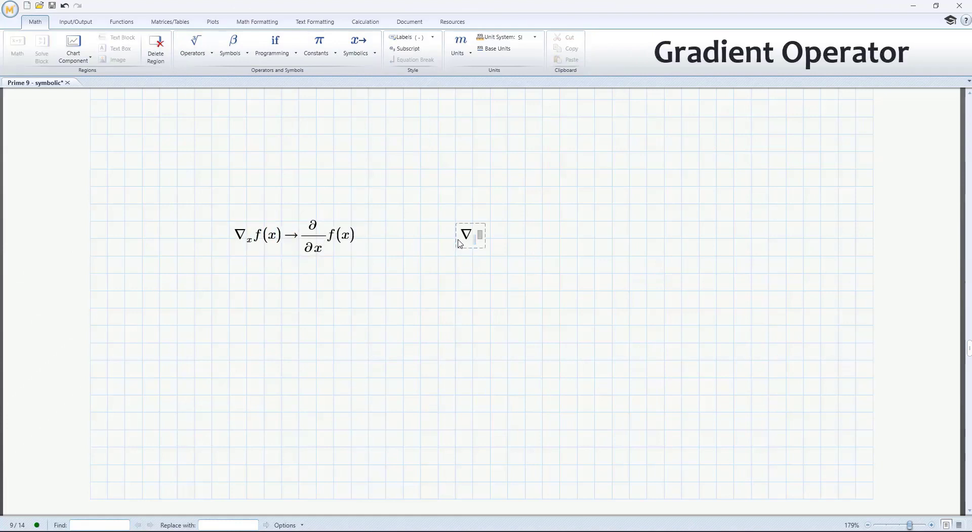
Enter the gradient of x²+sin(y) with respect to x and evaluate it symbolically to 2·x.
text(x(x))
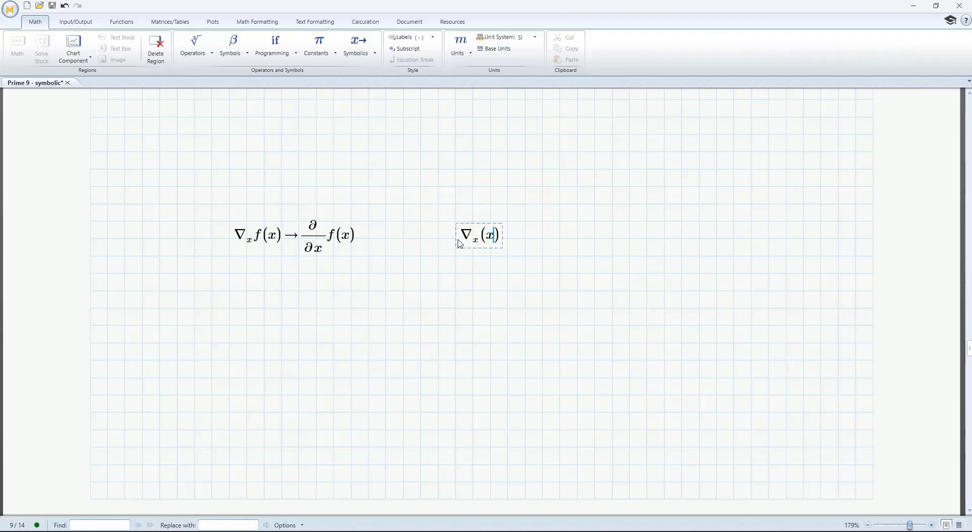
text(^2)
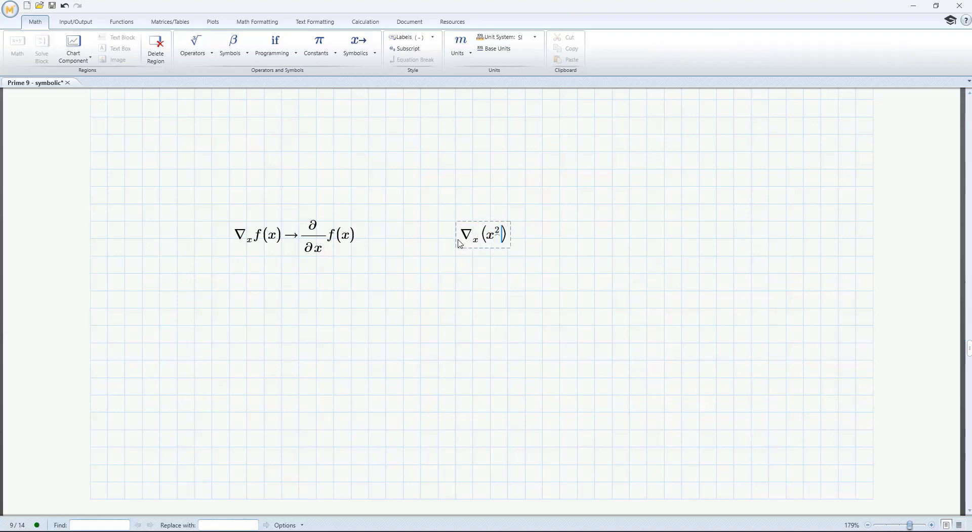
text(+sin(y)
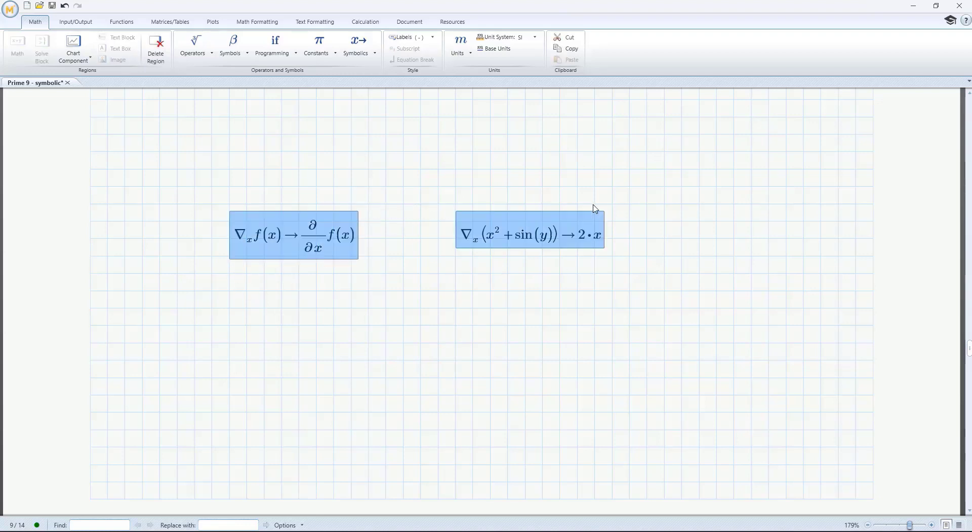
click(230, 327)
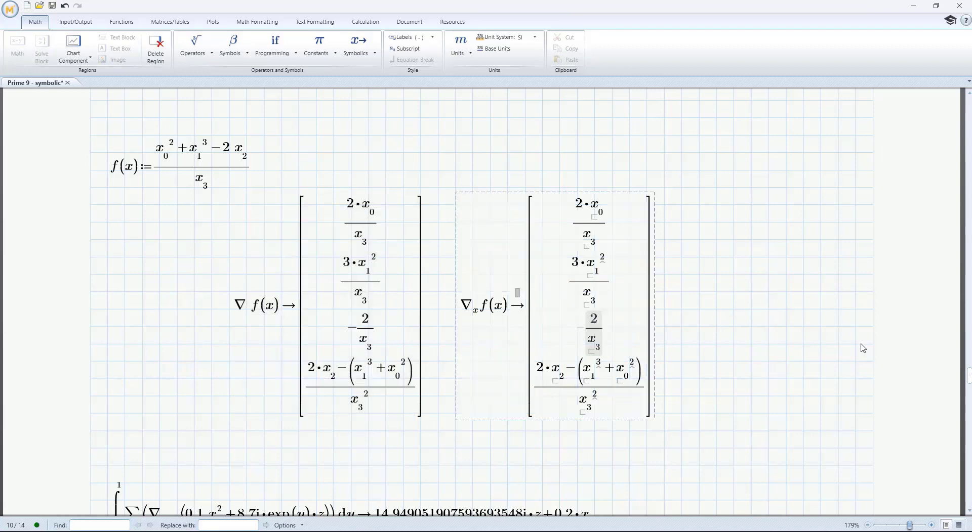
scroll(down, 3)
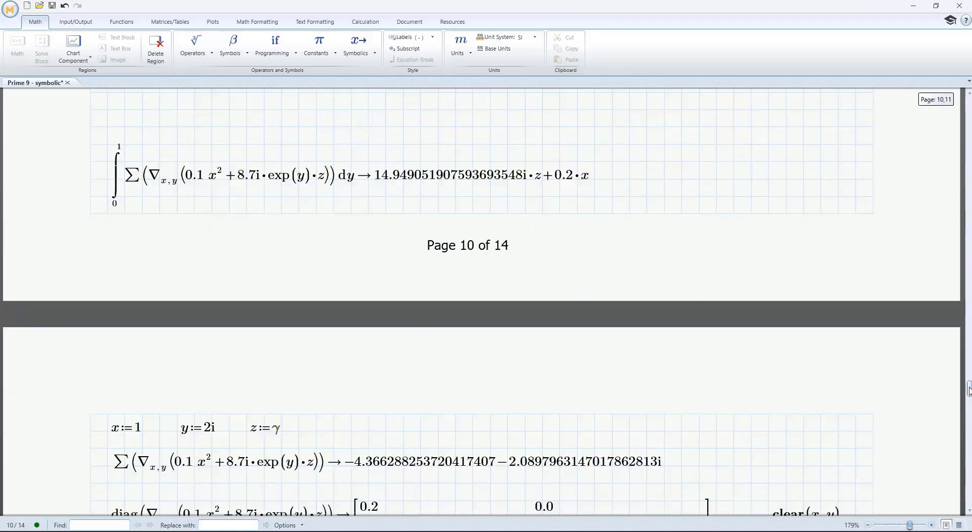
scroll(down, 3)
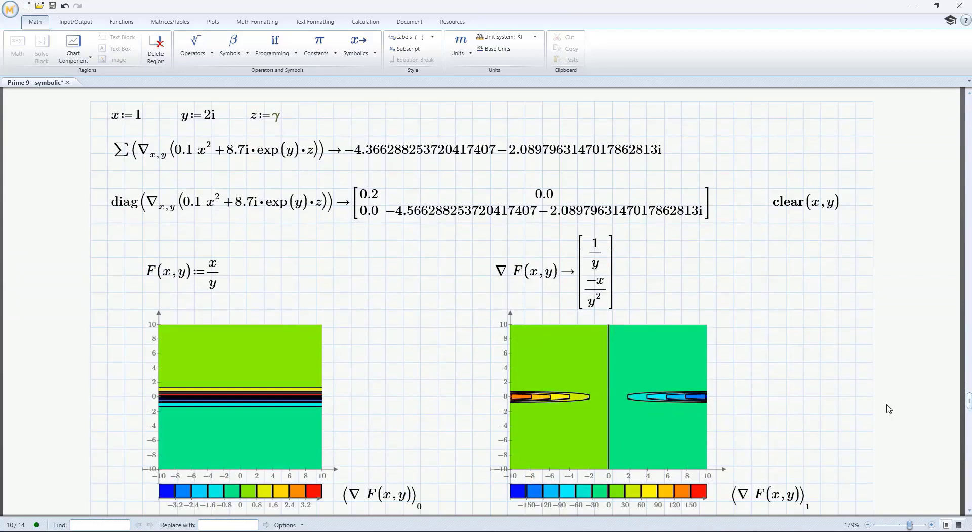
mouse_move(216, 198)
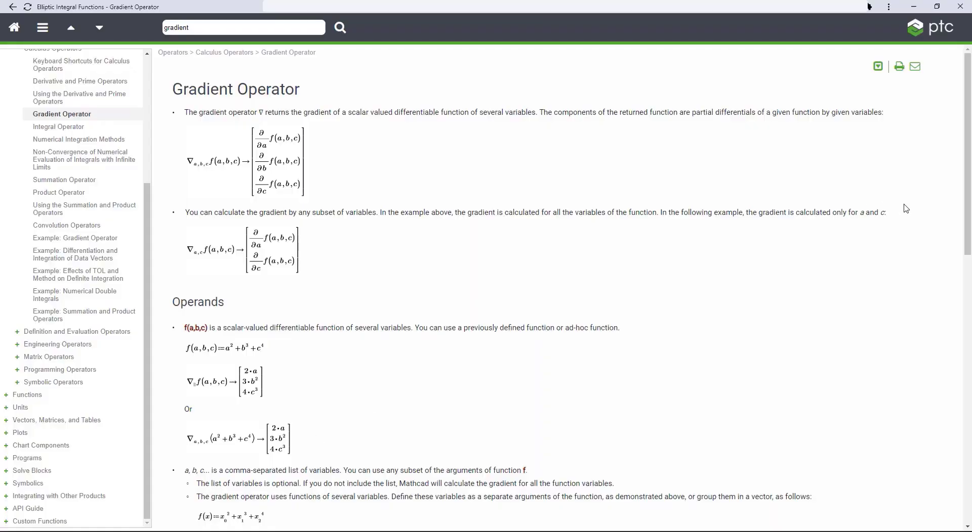
Scroll the Gradient Operator help topic to its numeric and symbolic examples.
scroll(down, 3)
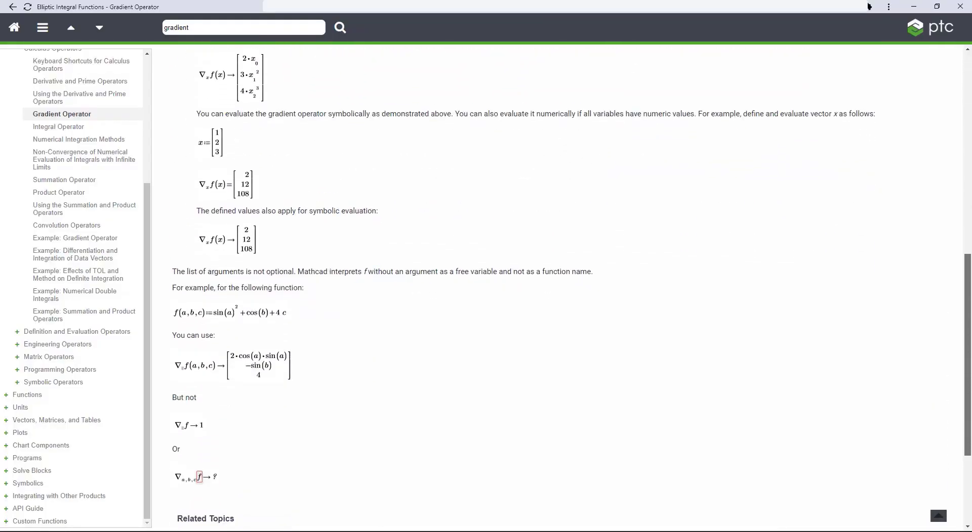